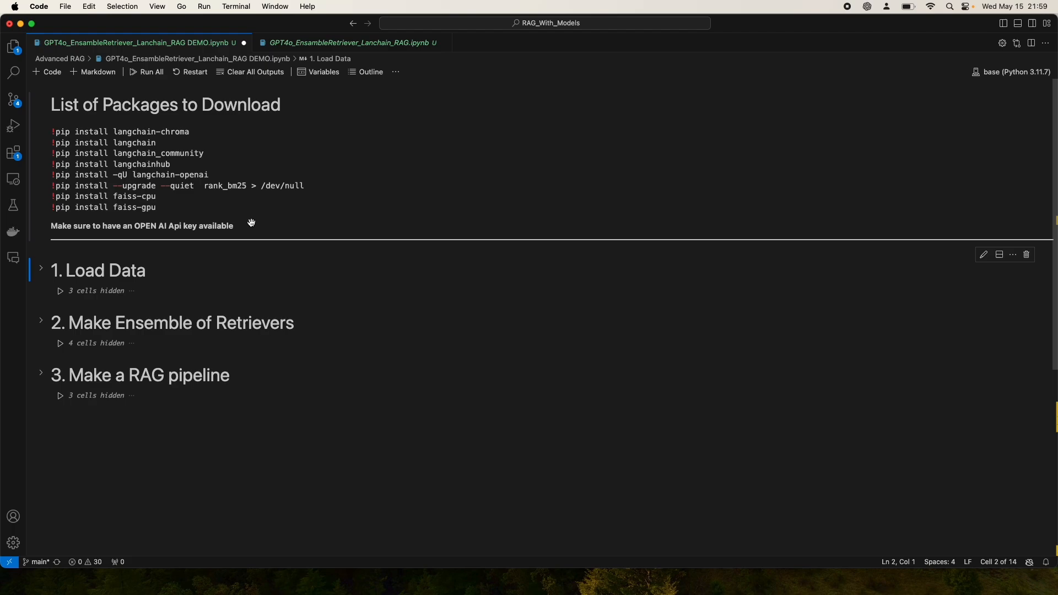
mouse_move(237, 251)
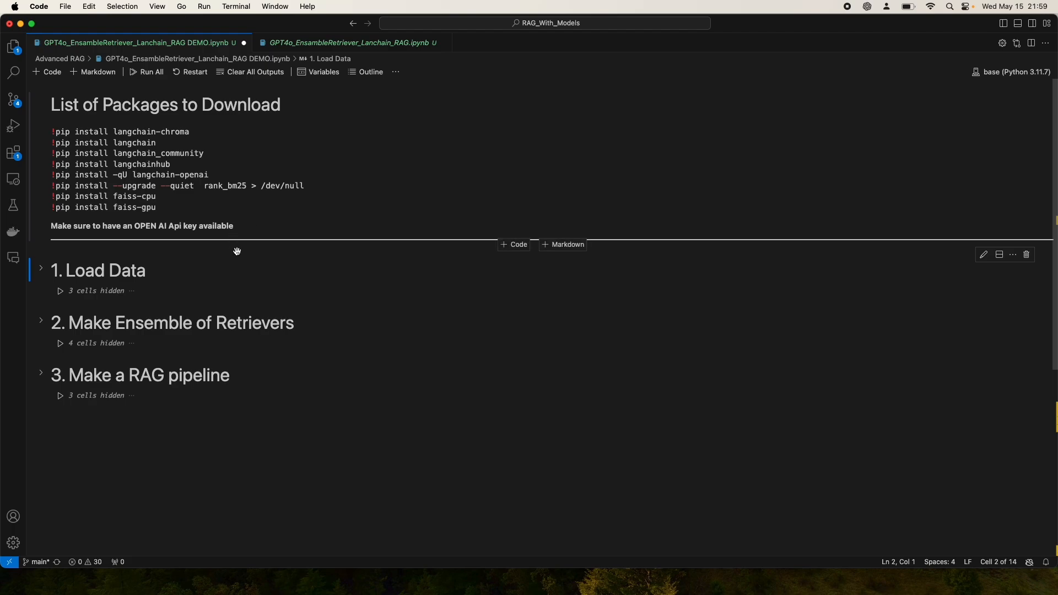
mouse_move(233, 257)
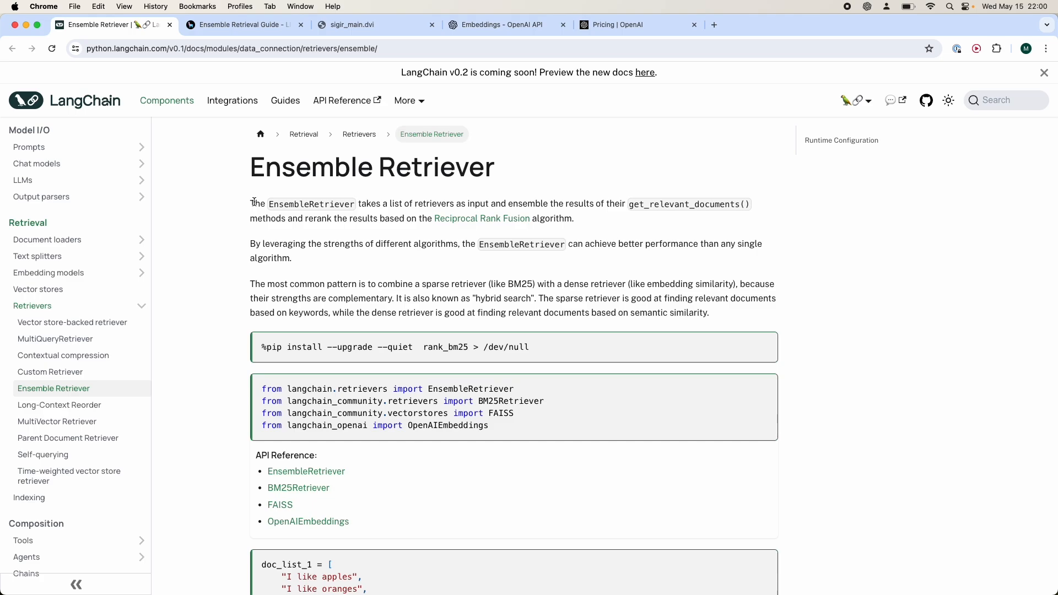
mouse_move(443, 205)
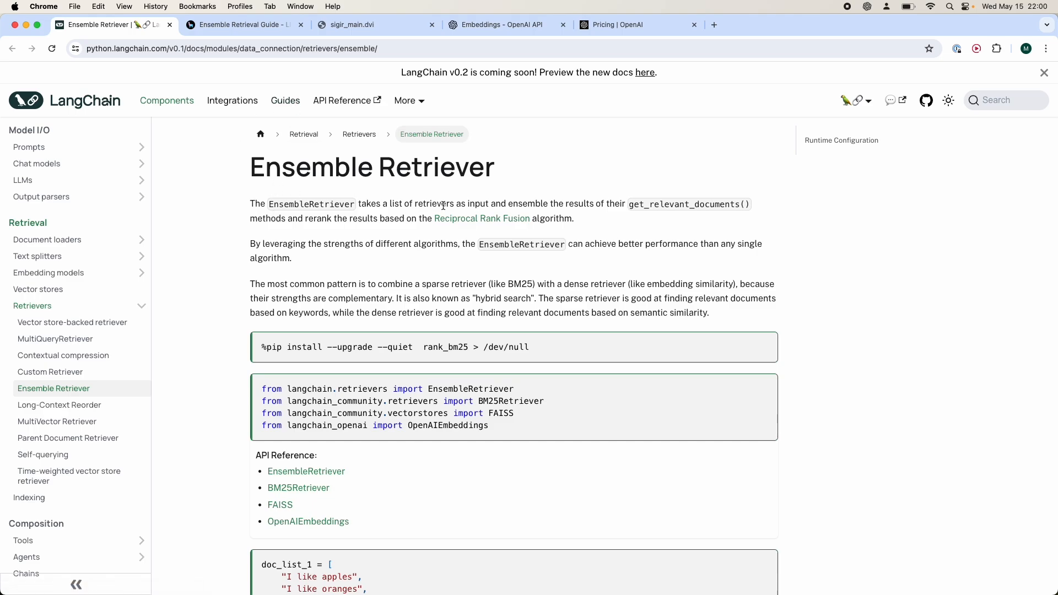
mouse_move(482, 219)
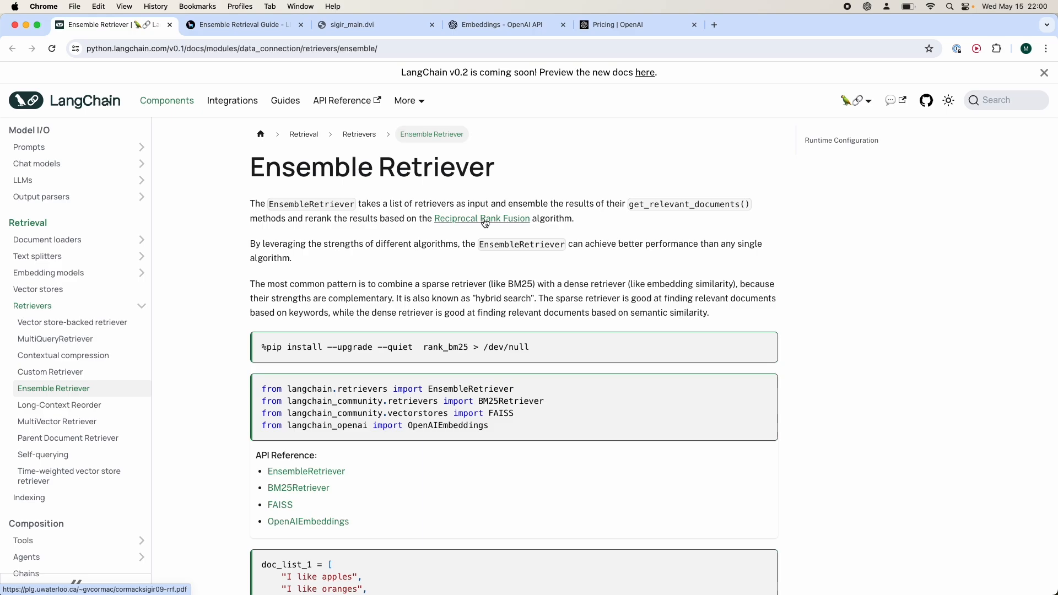
Skim the Reciprocal Rank Fusion paper linked from the docs and return to the Ensemble Retriever page
click(375, 24)
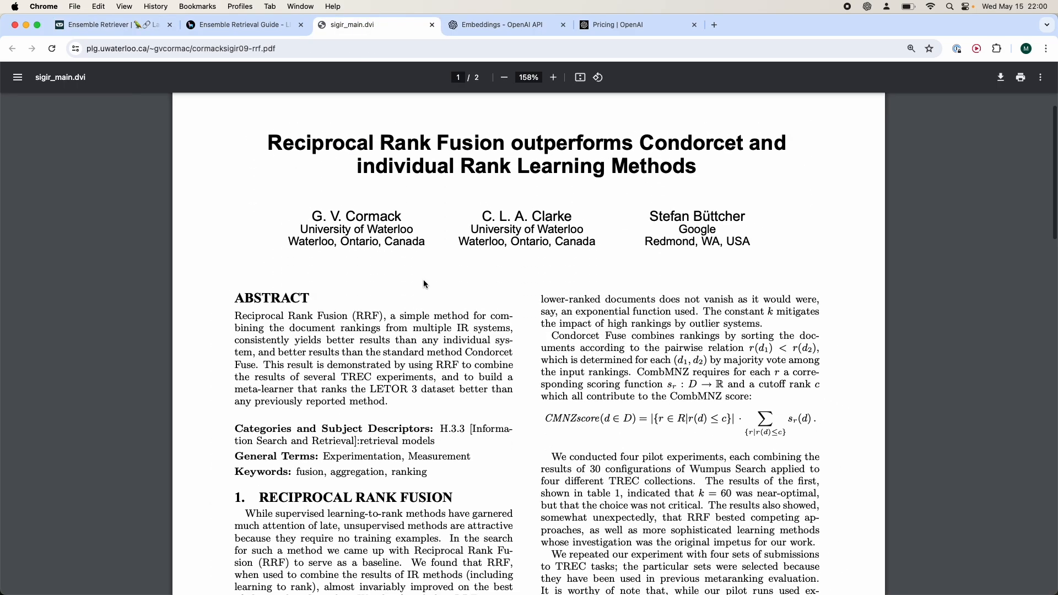
click(503, 77)
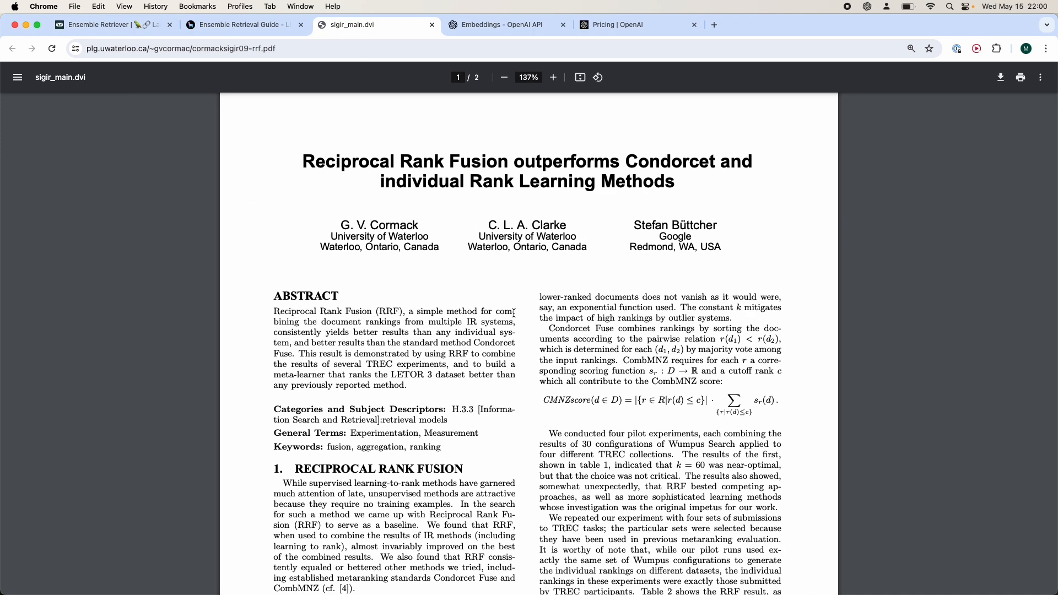
scroll(down, 3)
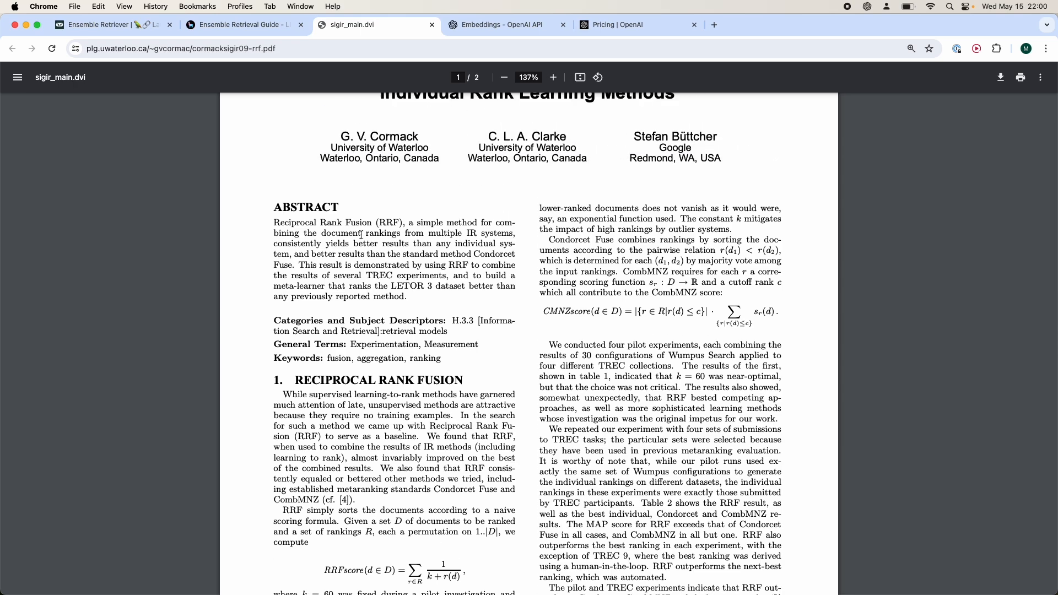
click(102, 24)
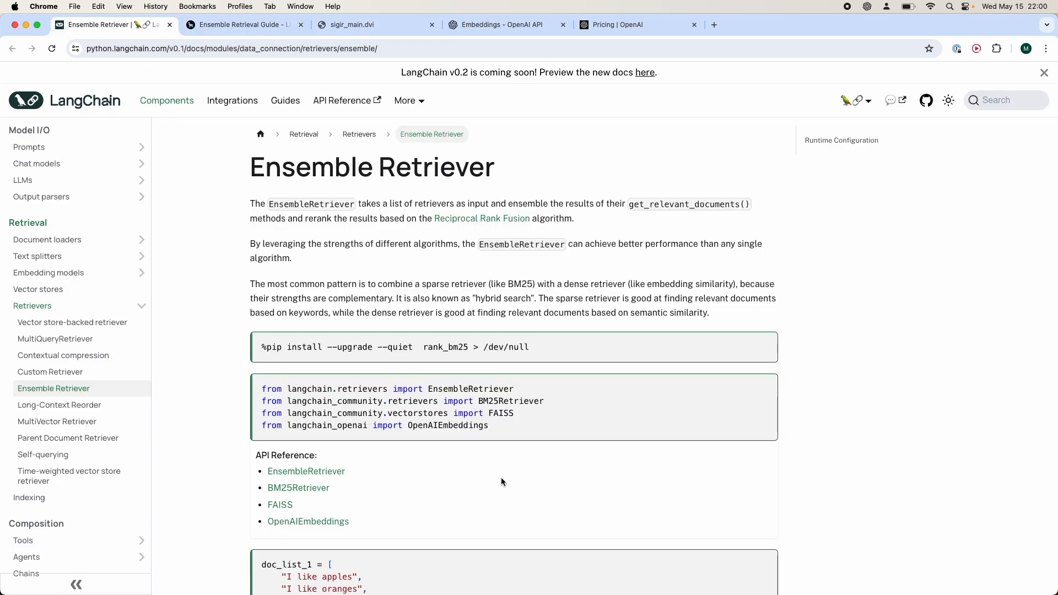
mouse_move(498, 497)
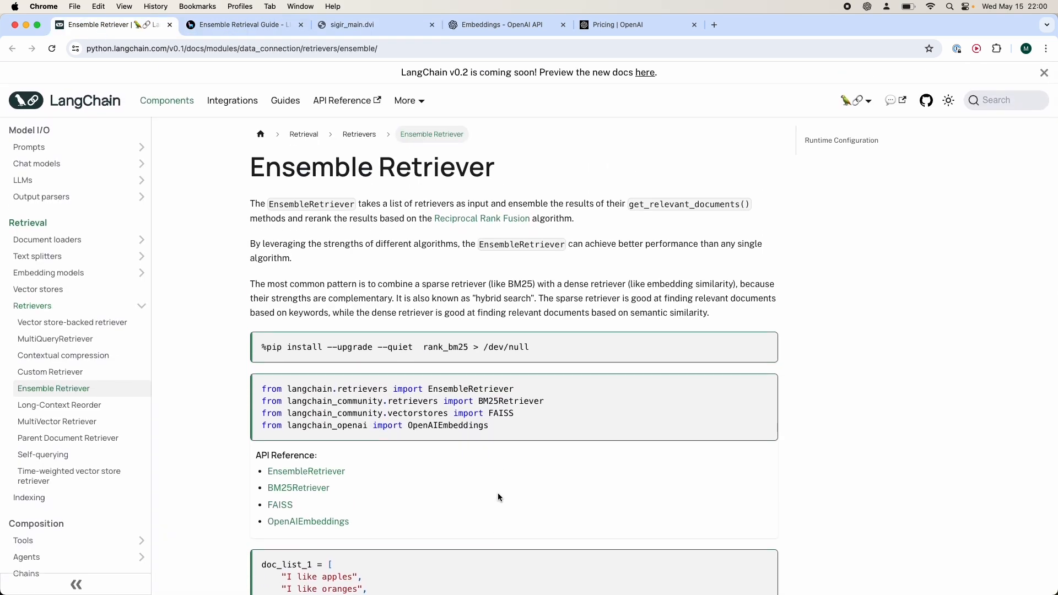
Browse the RAG slides PDF in Preview through Basic RAG and Ensemble RAG, ending on the Ensamble RAG diagram
click(242, 25)
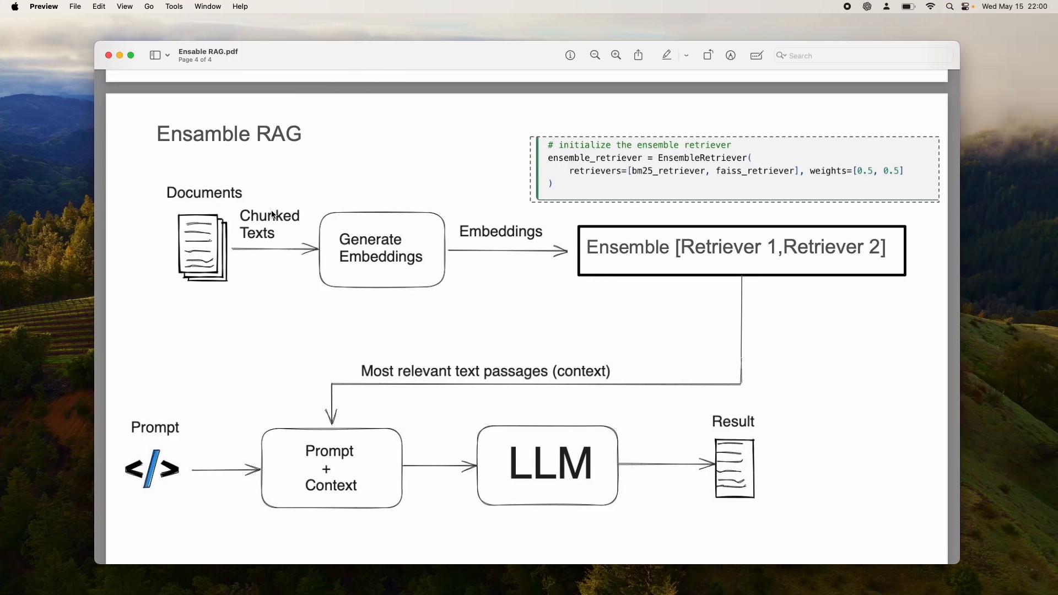
scroll(down, 3)
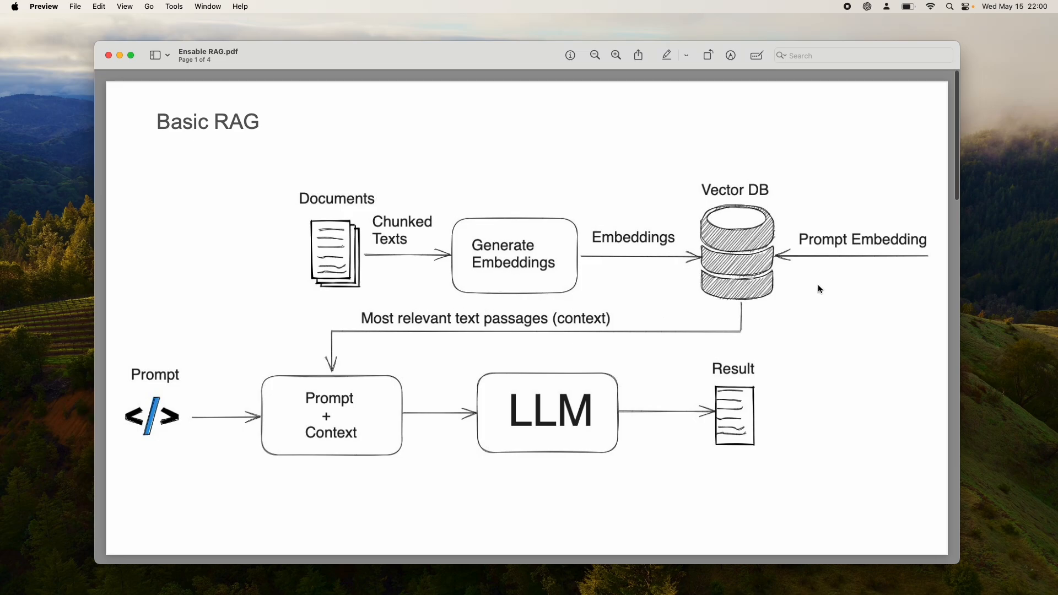
mouse_move(379, 332)
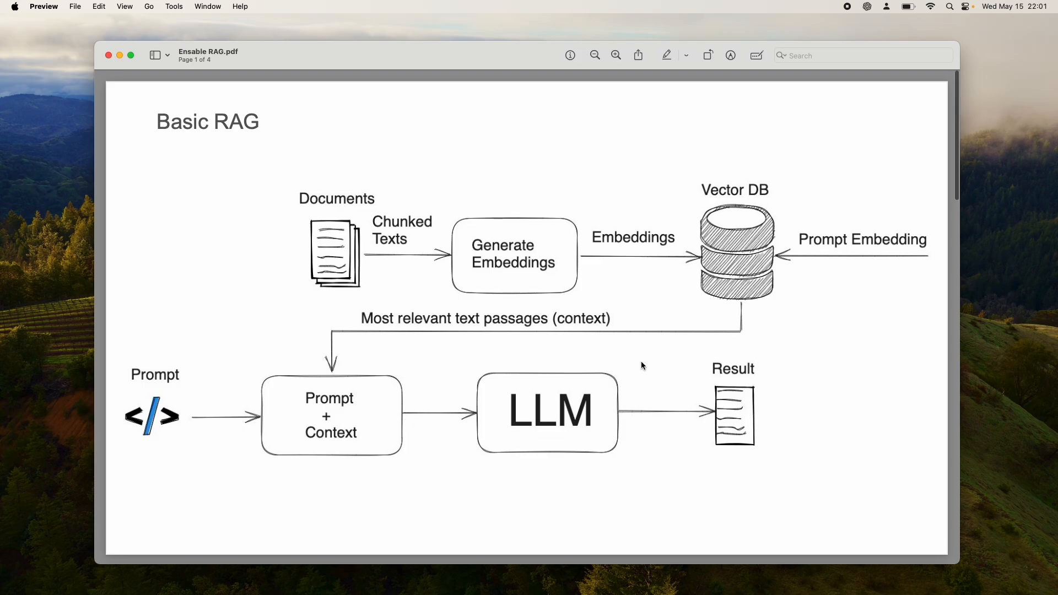
scroll(down, 3)
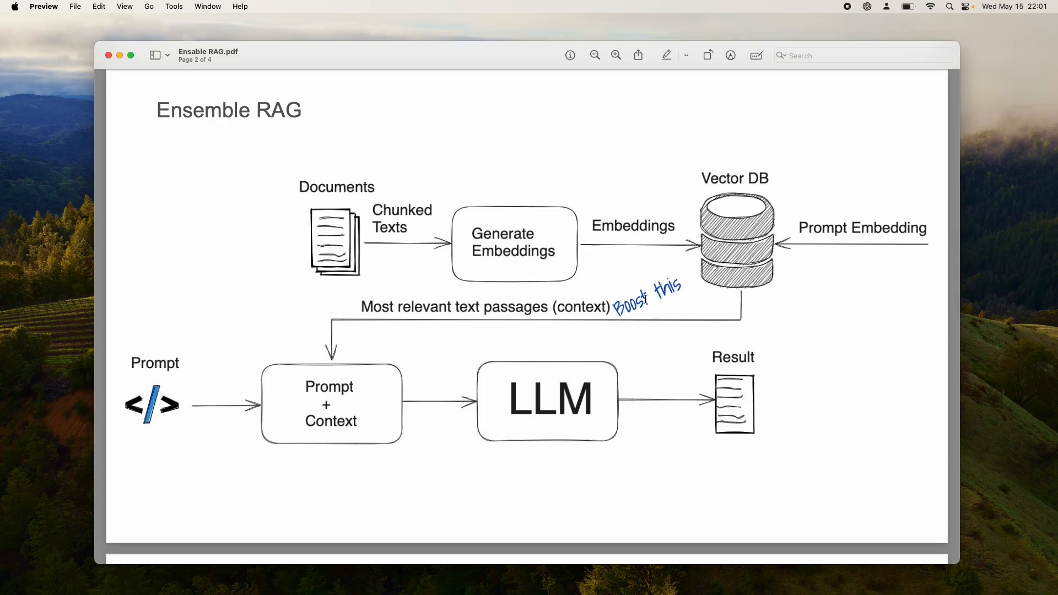
double_click(647, 295)
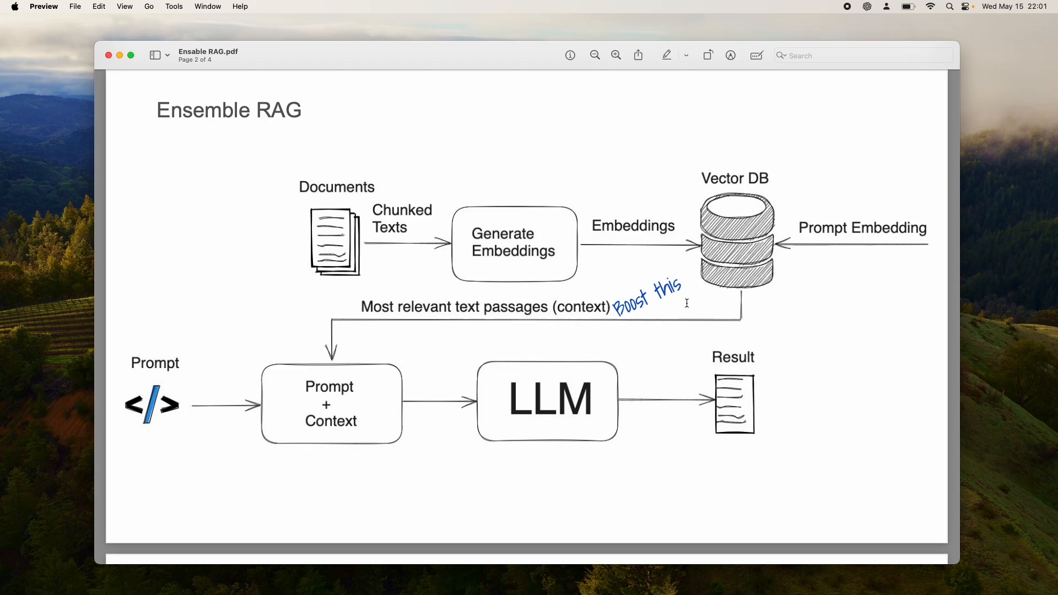
scroll(down, 3)
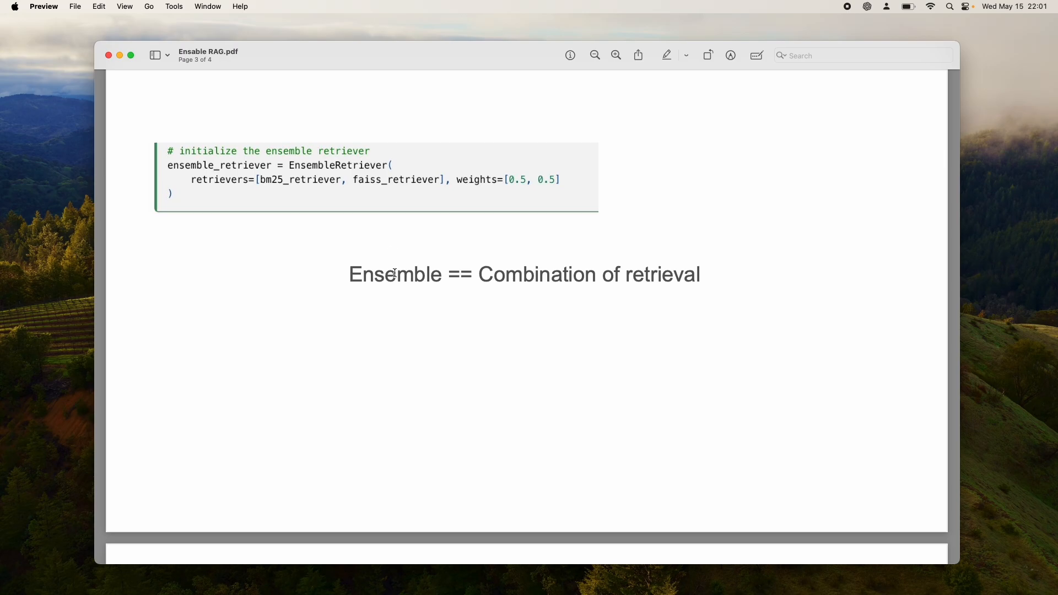
scroll(down, 3)
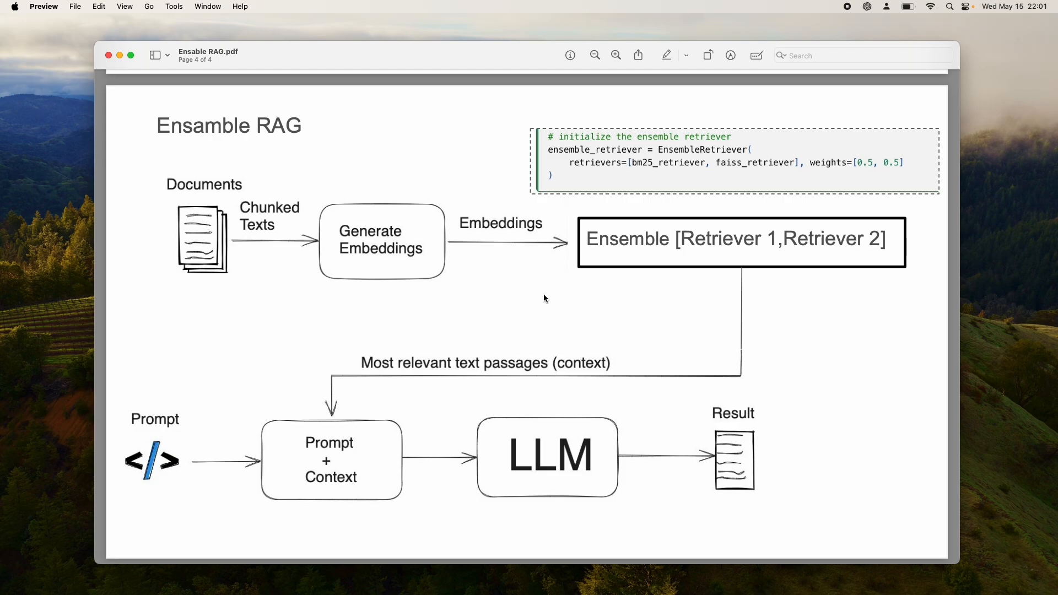
mouse_move(674, 246)
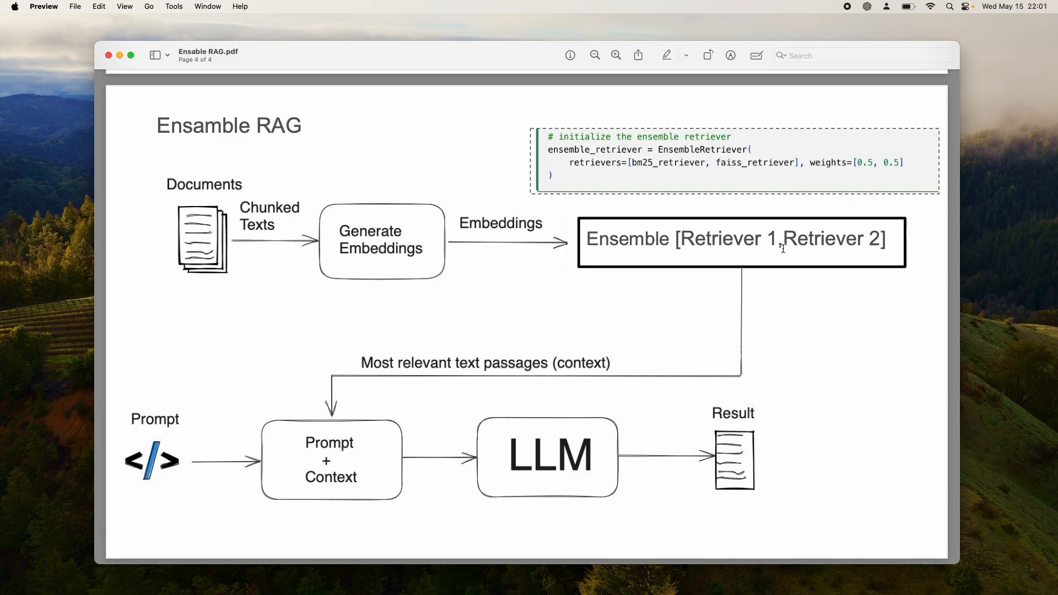
mouse_move(320, 441)
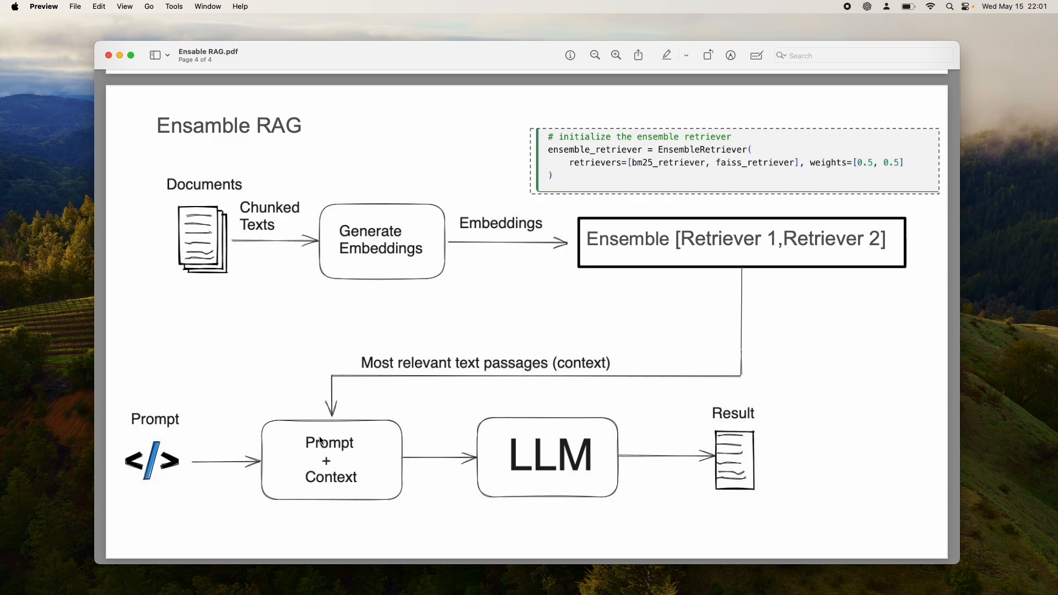
mouse_move(411, 507)
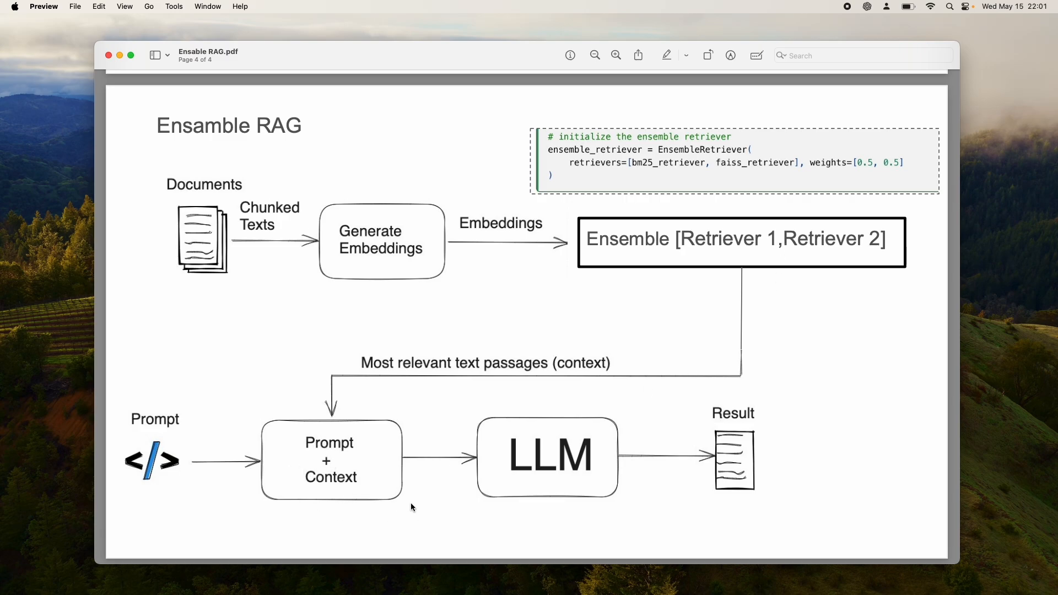
mouse_move(503, 488)
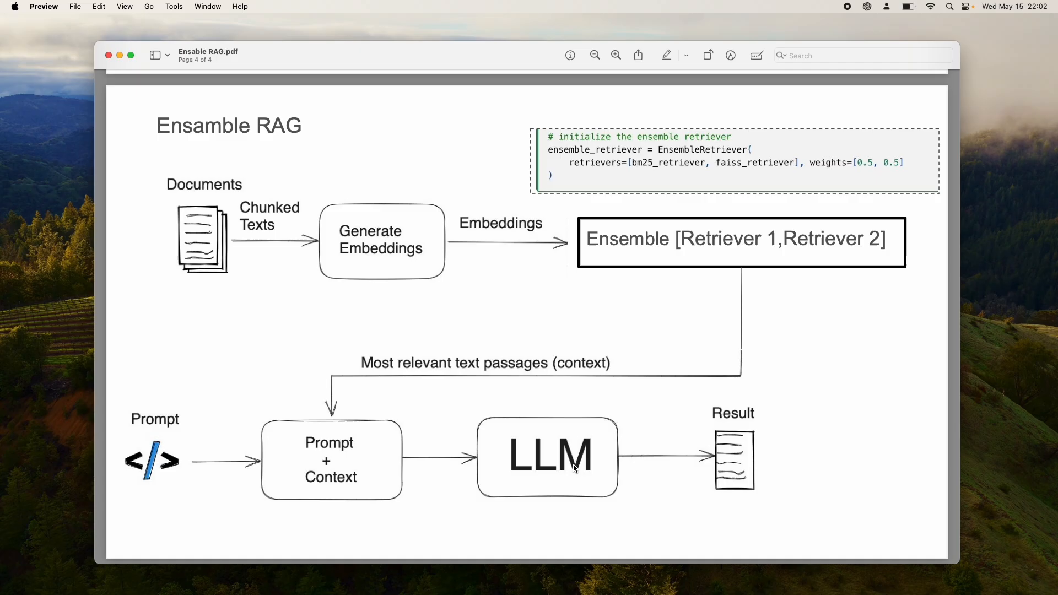
mouse_move(555, 436)
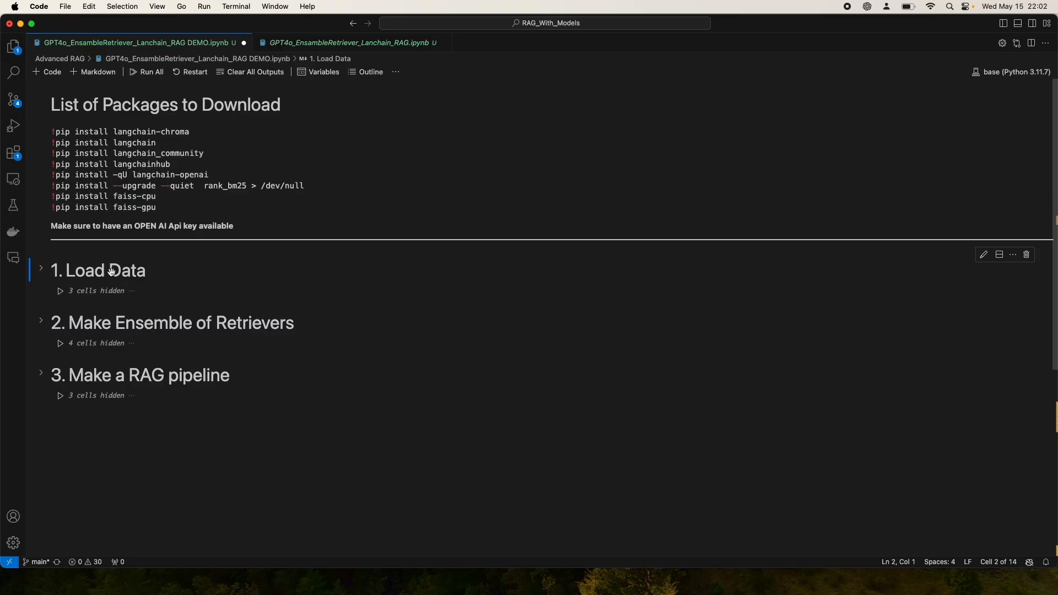
Expand the '1. Load Data' section and review its cells and the Reddit source post
click(40, 267)
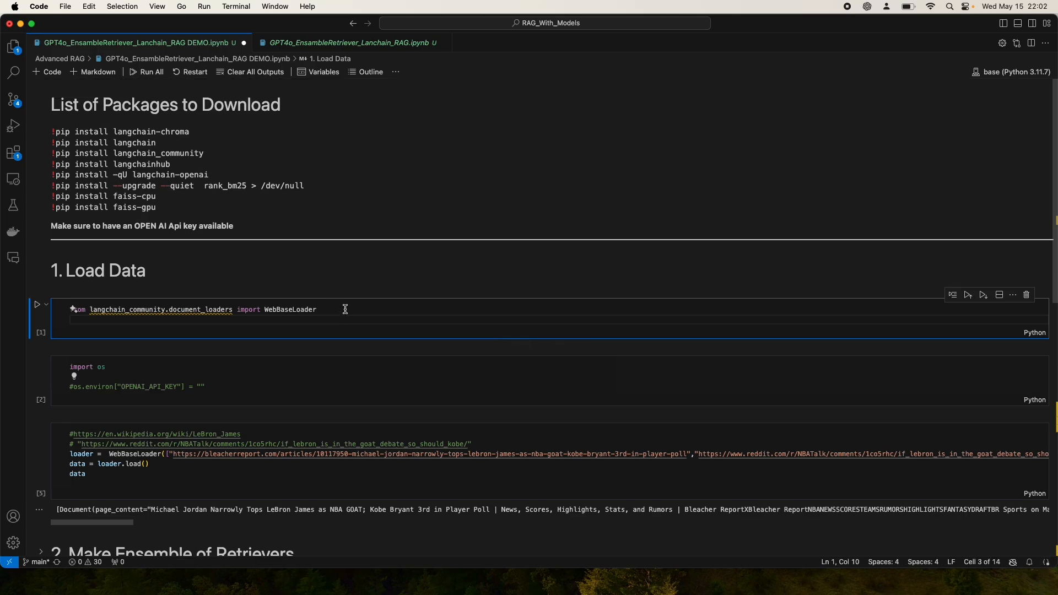
scroll(down, 3)
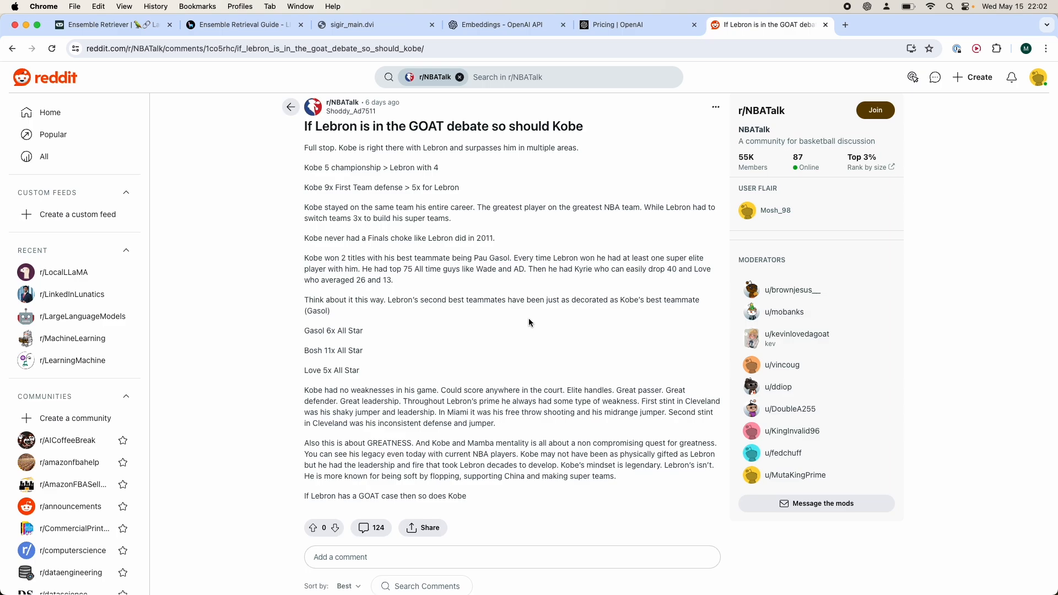
scroll(down, 3)
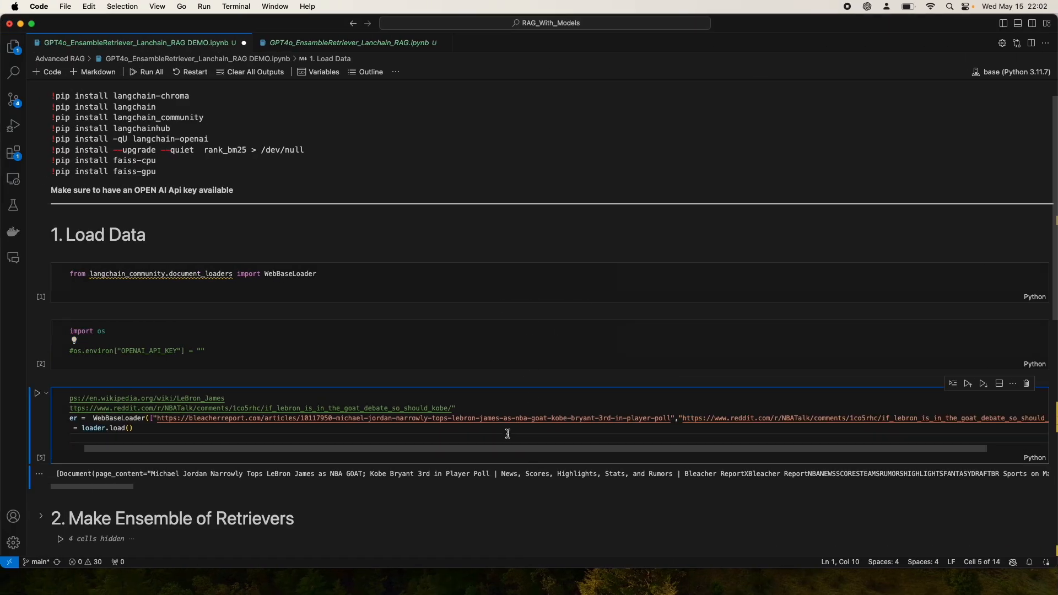
text(data)
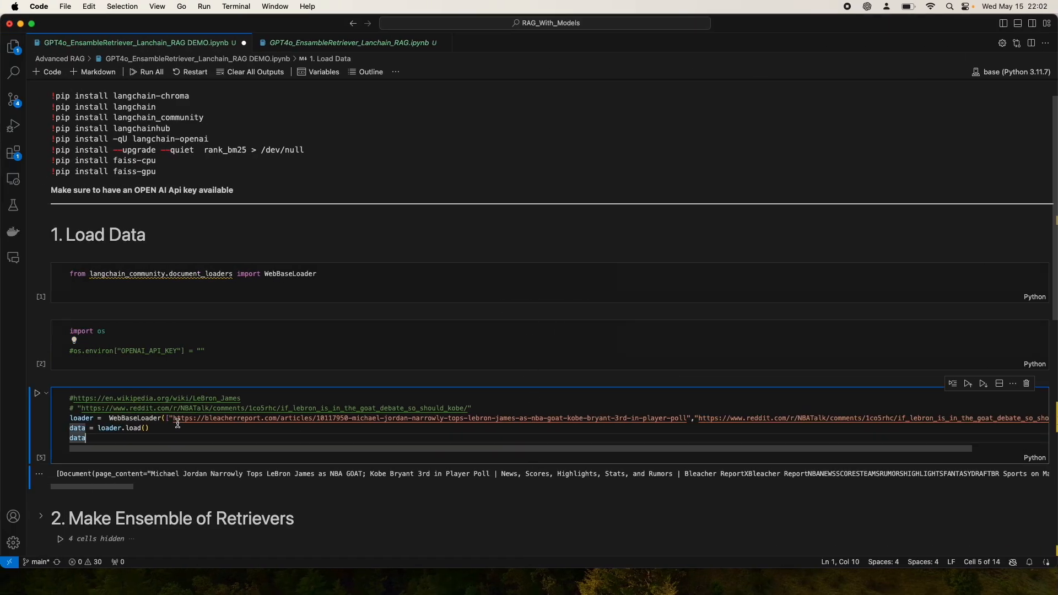
scroll(down, 3)
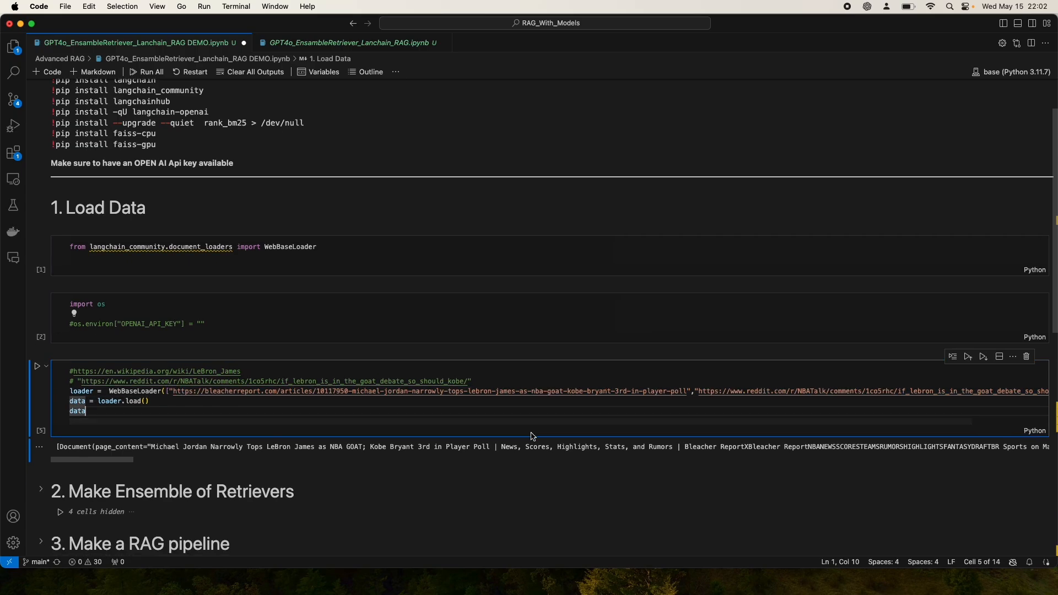
Run the WebBaseLoader import cell and start editing the commented-out OpenAI key line
click(145, 71)
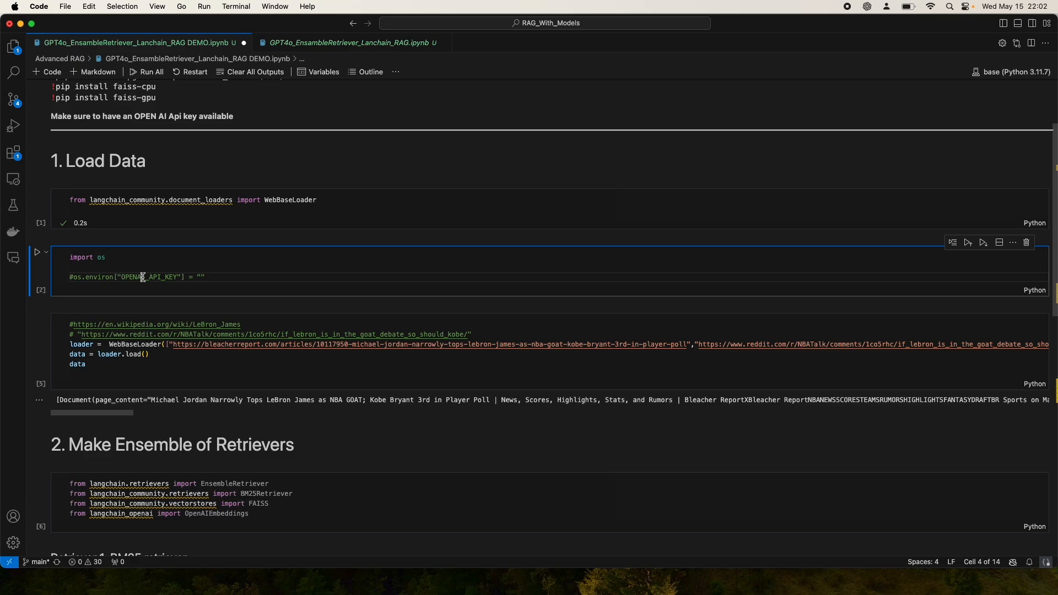
click(38, 251)
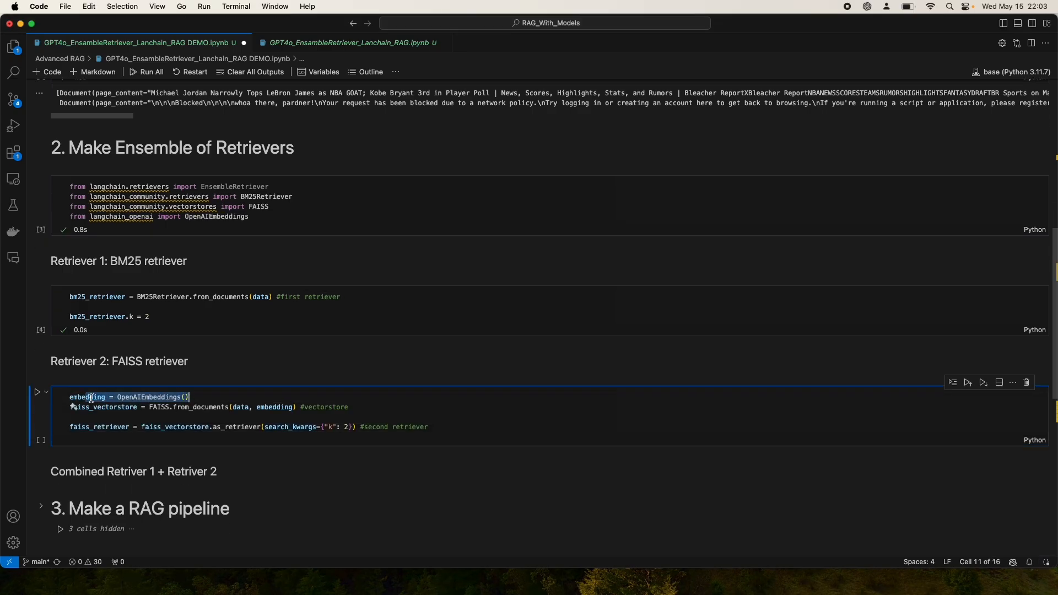
Set OpenAIEmbeddings to model "text-embedding-3-small" after checking the pricing page, then rerun the FAISS retriever cell successfully
double_click(188, 407)
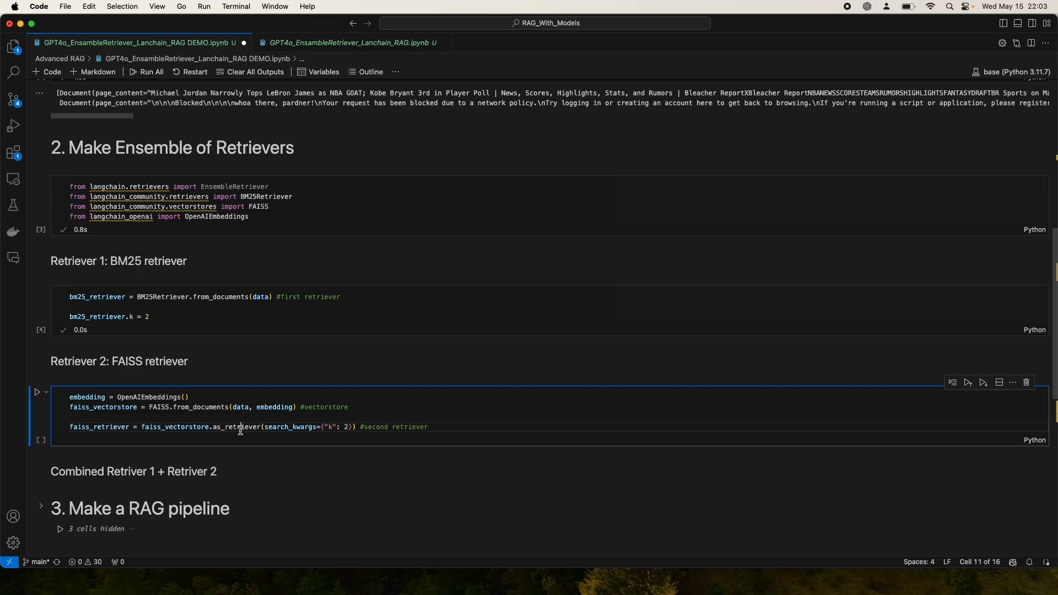
text(")
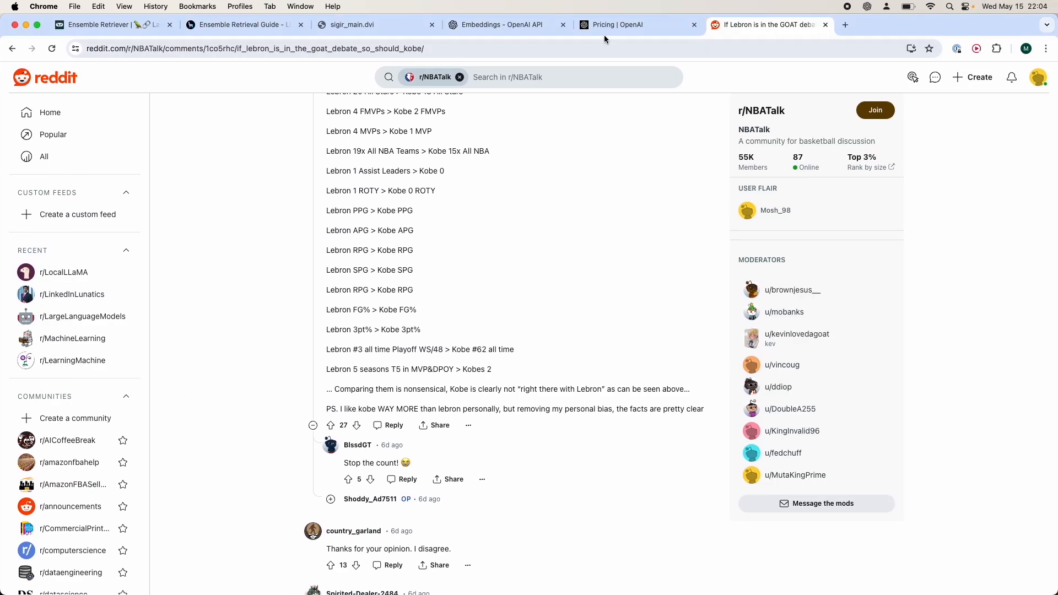
click(617, 24)
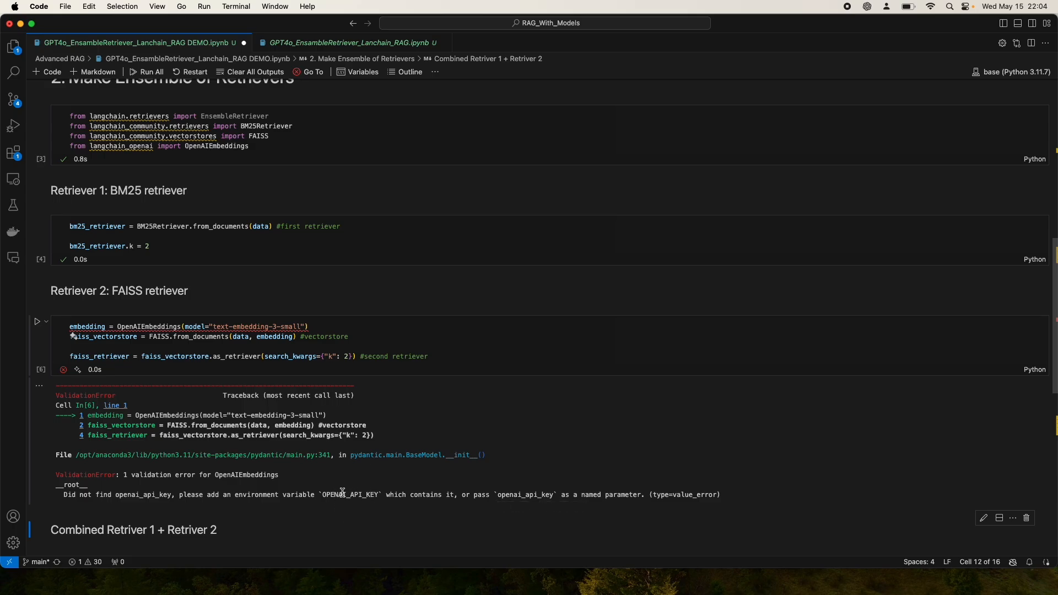
scroll(down, 3)
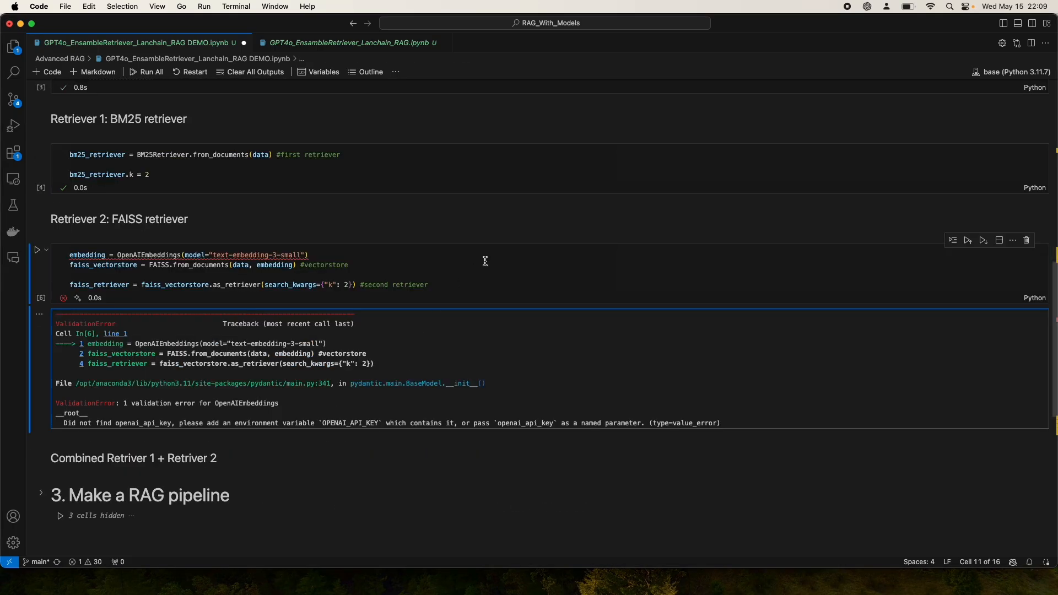
click(39, 251)
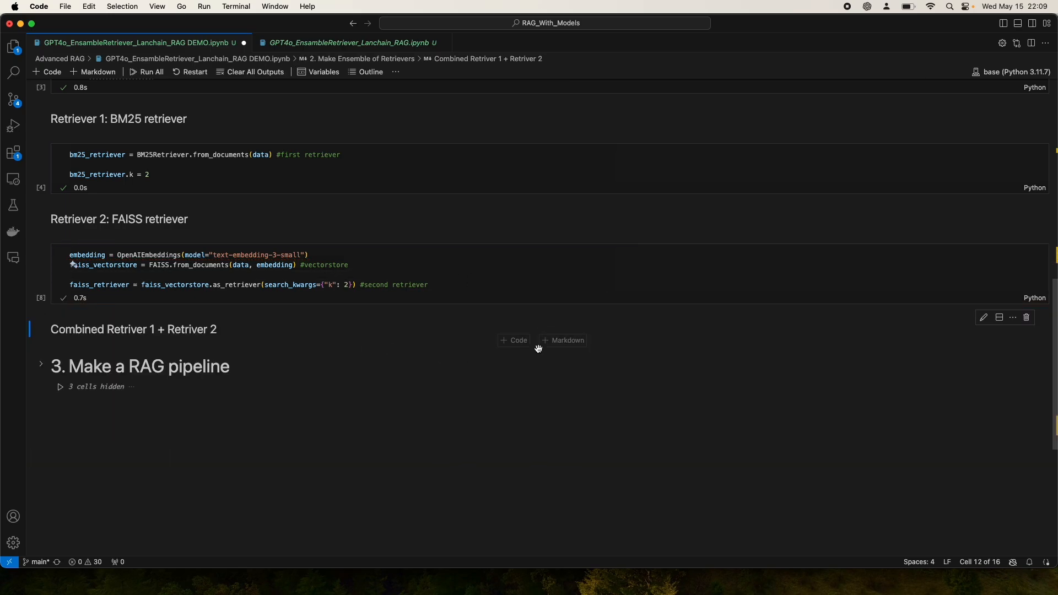
mouse_move(515, 340)
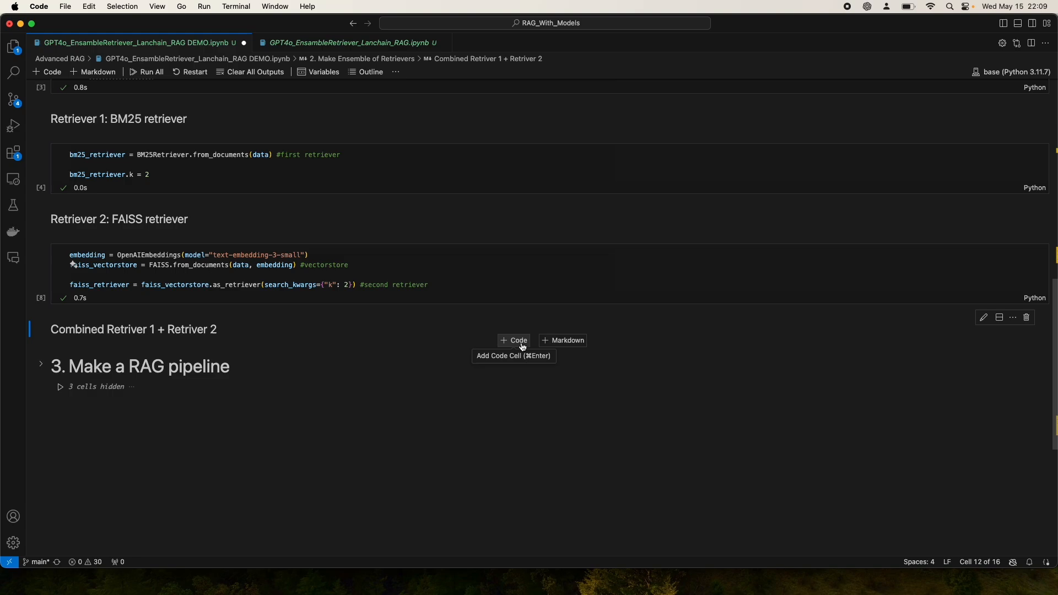
Add a cell defining EnsembleRetriever(retrievers=[bm25_retriever, faiss_retriever], weights=[0.5, 0.5])
click(513, 340)
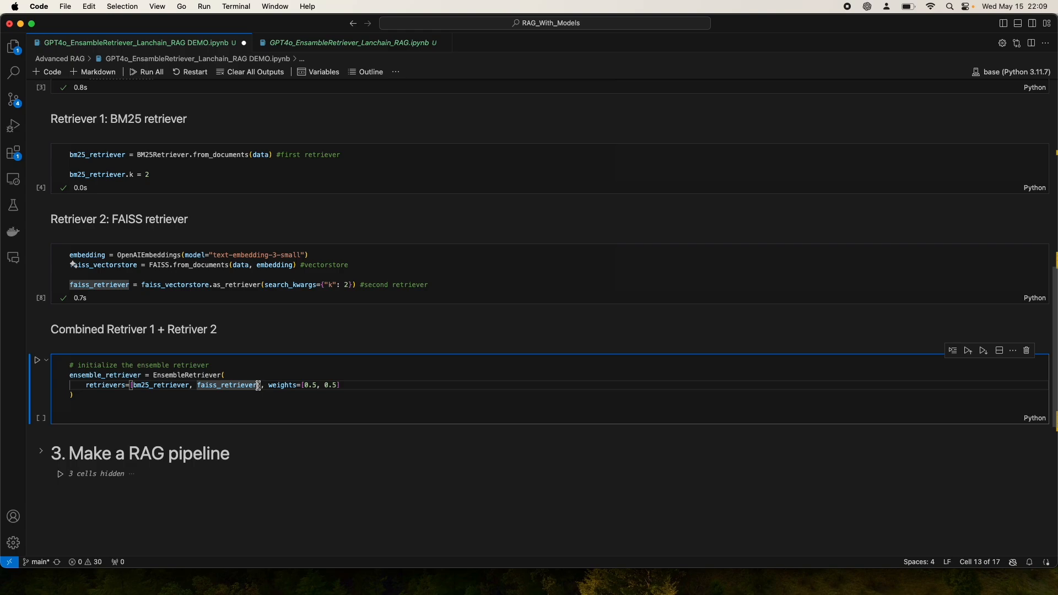
mouse_move(227, 385)
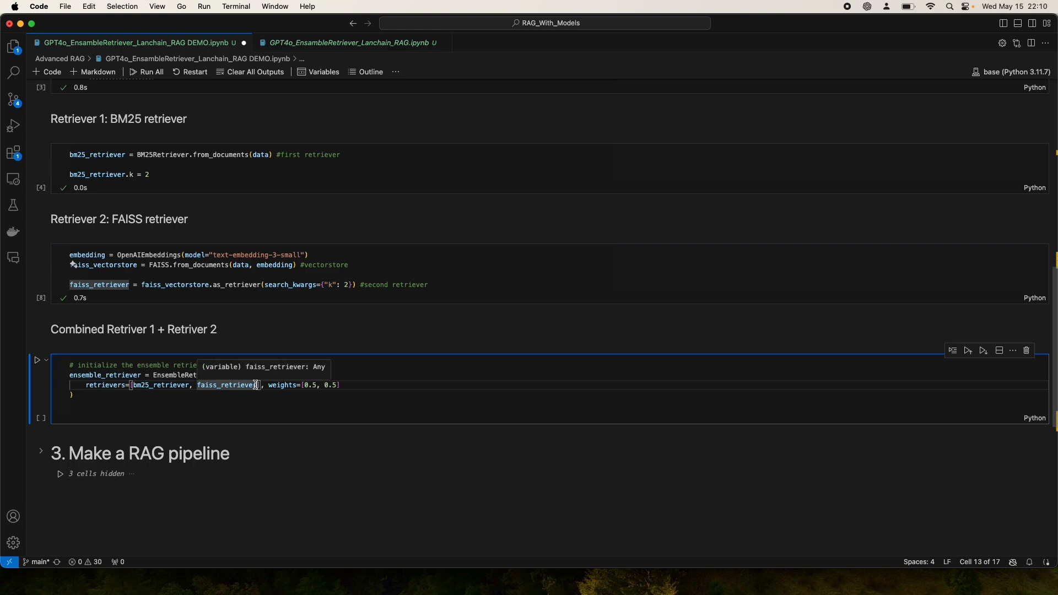
mouse_move(268, 384)
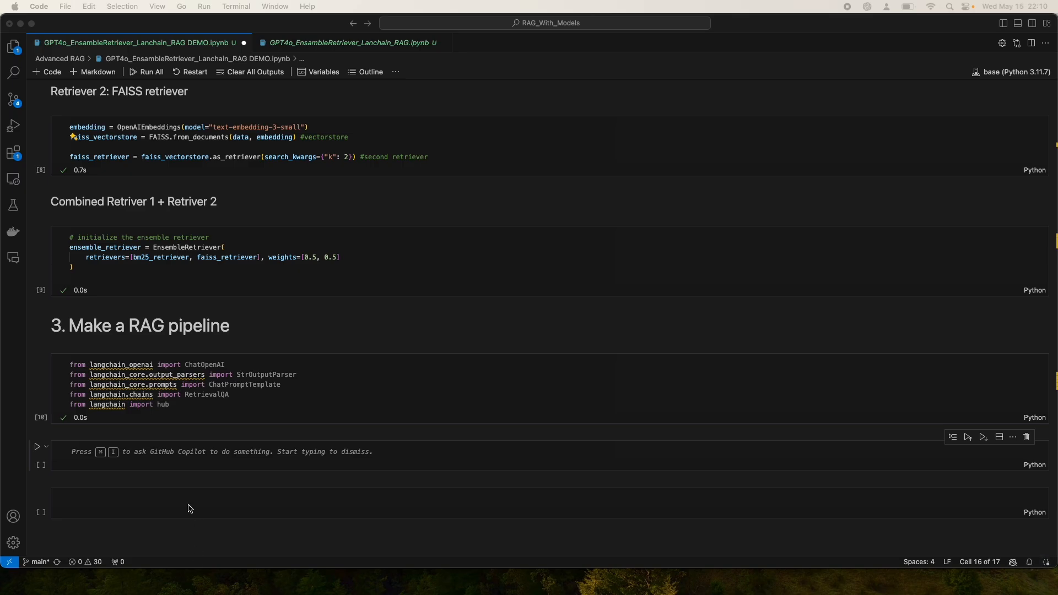
Write and run cells for ChatOpenAI(model="gpt-4o"), the RetrievalQA GOAT query and pprint of the result naming Michael Jordan
text(llm = ChatOpenAI(model="gpt-4o"))
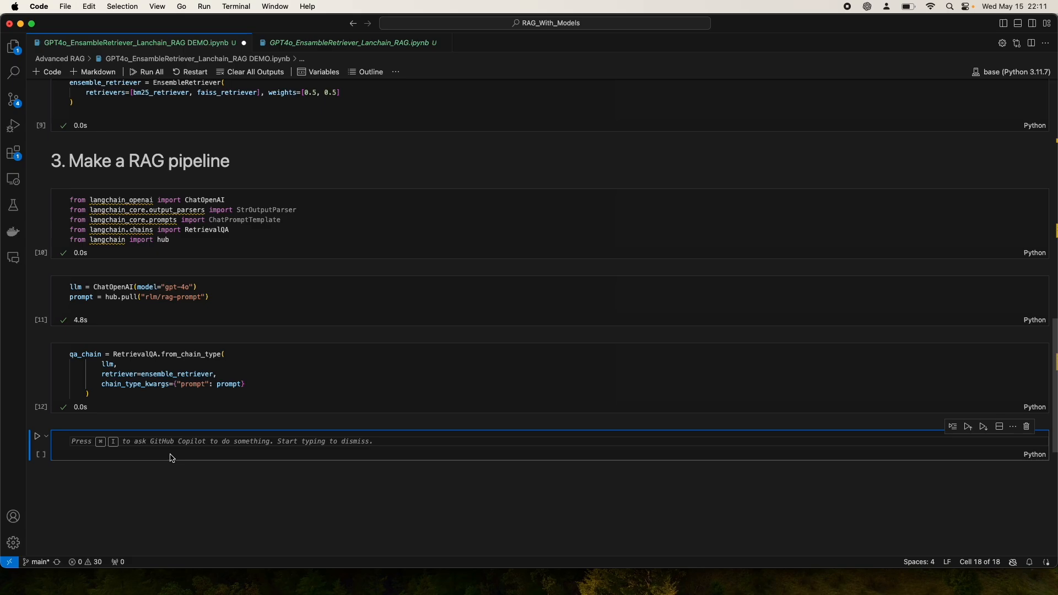
text(que)
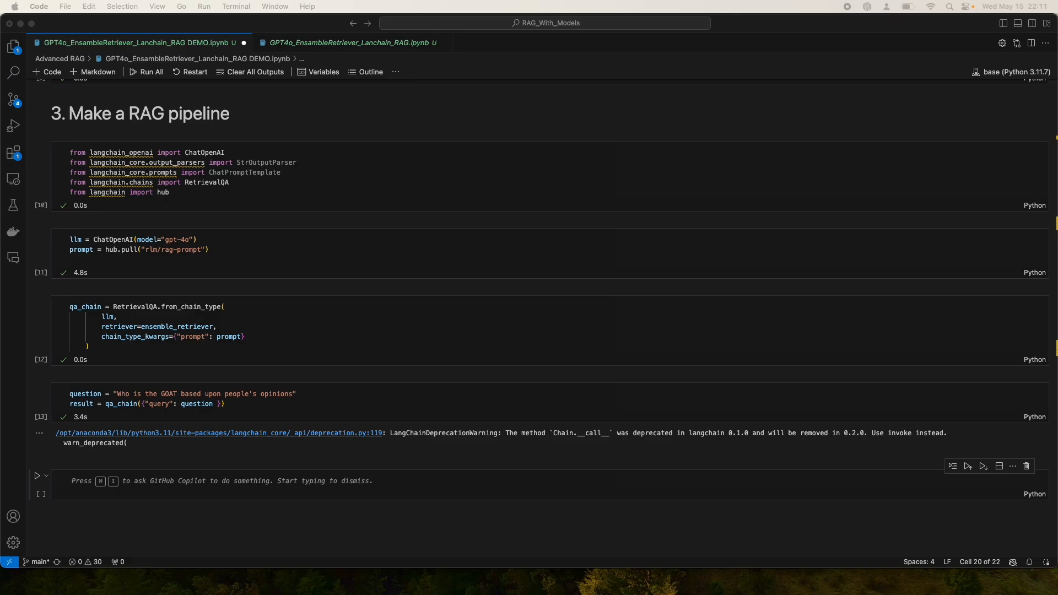
text(import pprint)
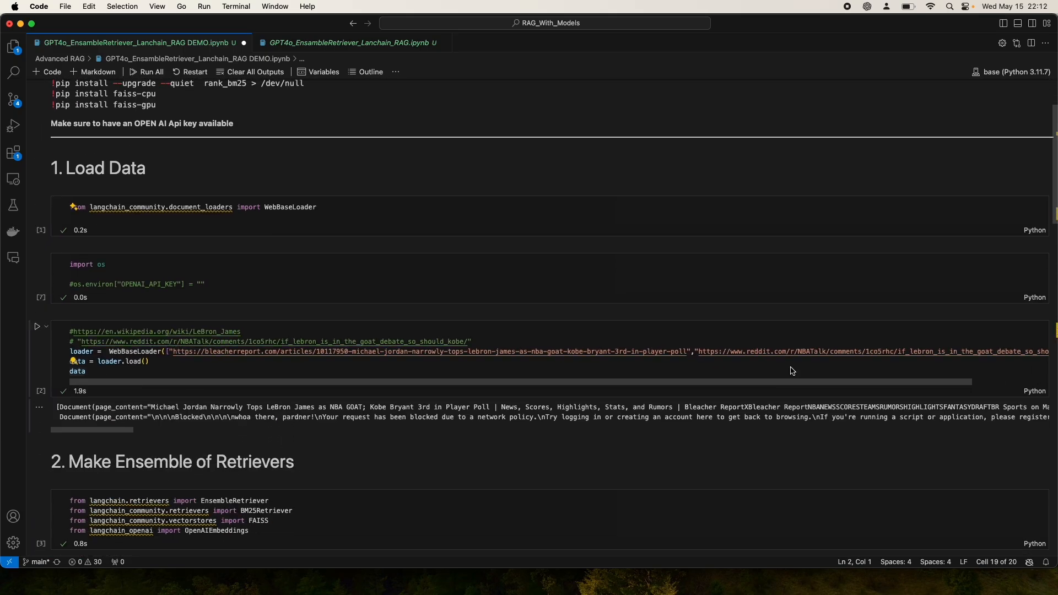
scroll(down, 3)
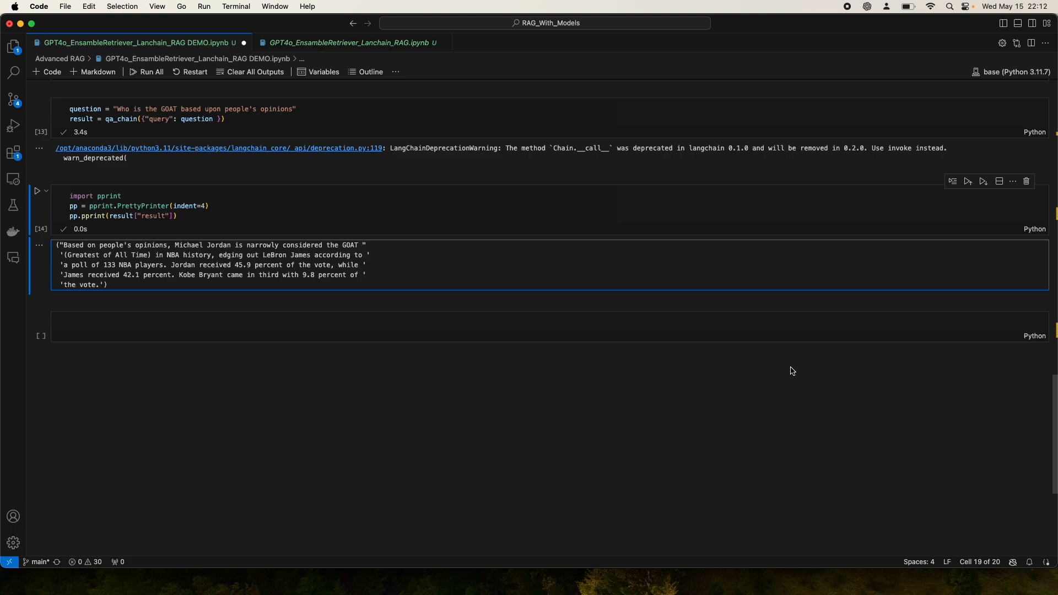